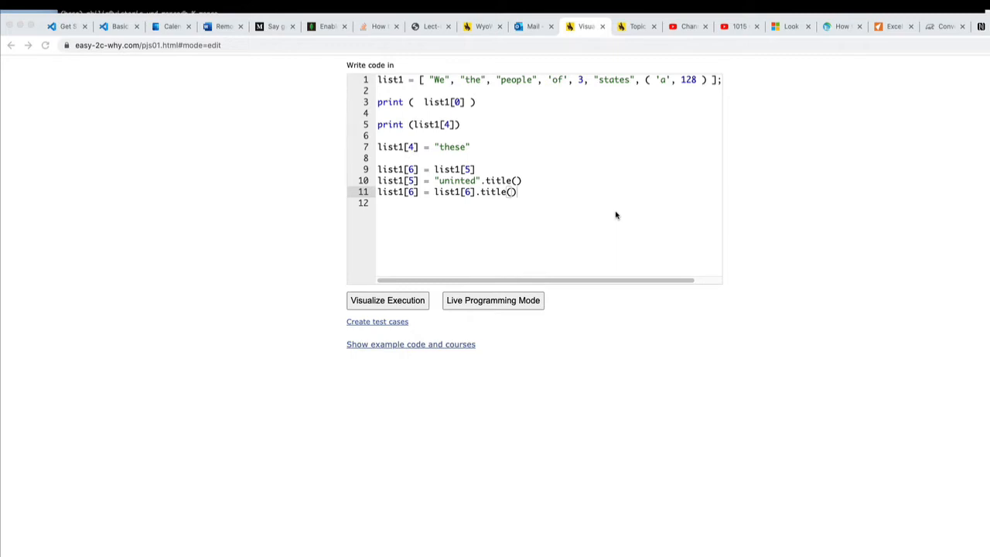
pyautogui.moveTo(612, 214)
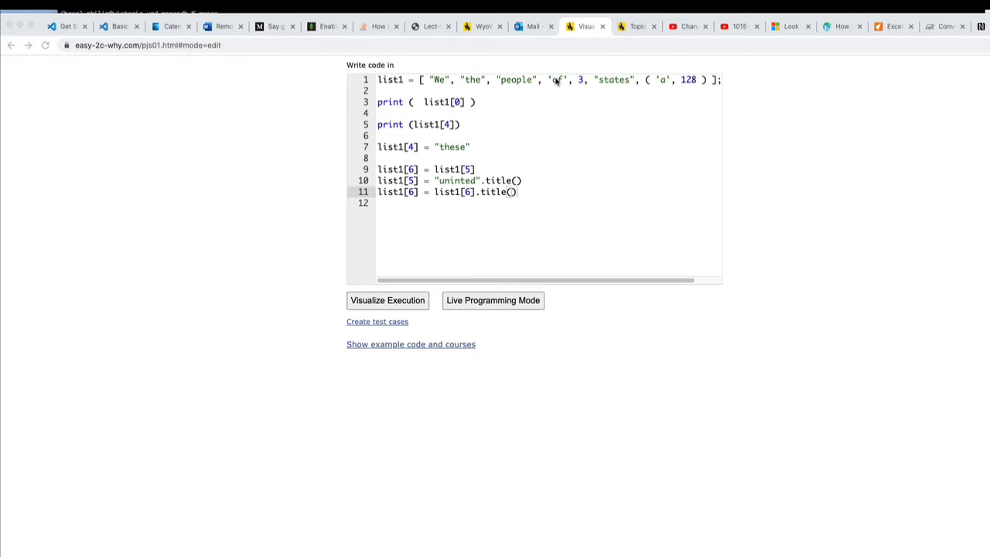
pyautogui.moveTo(581, 81)
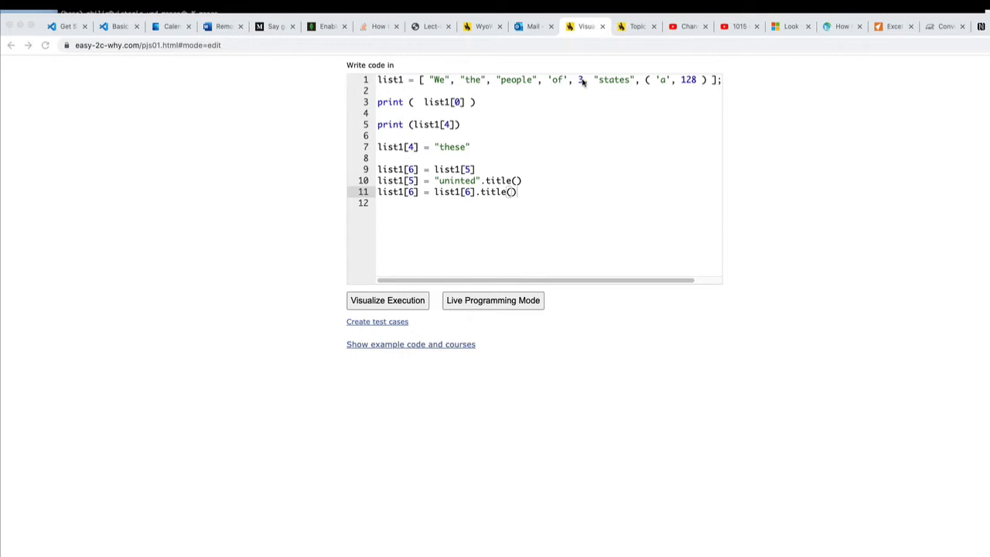
pyautogui.moveTo(654, 93)
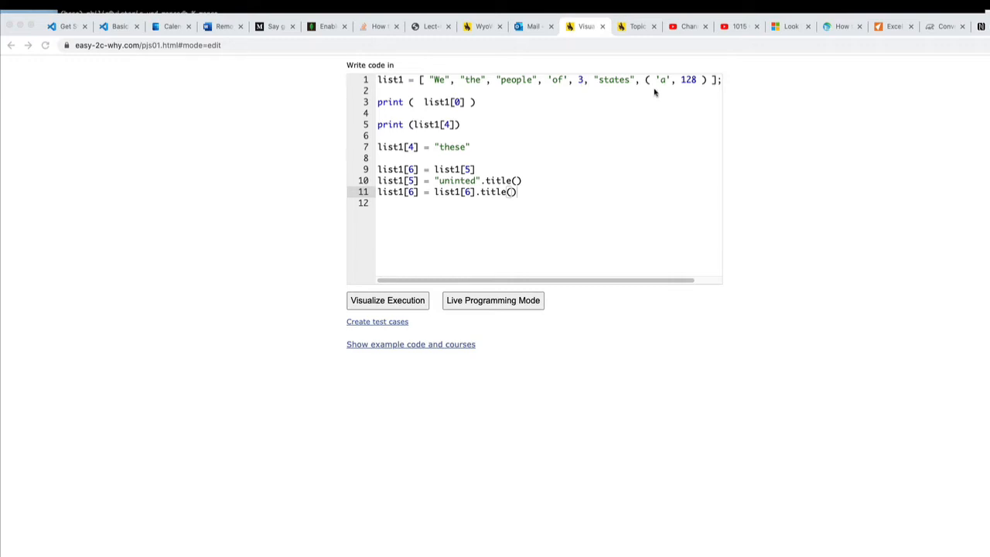
pyautogui.moveTo(649, 85)
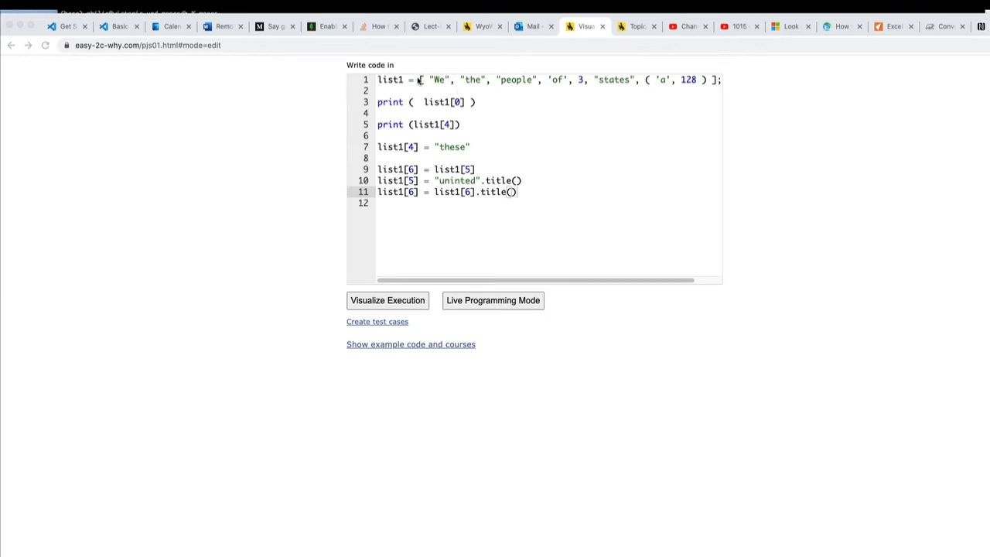
pyautogui.moveTo(714, 87)
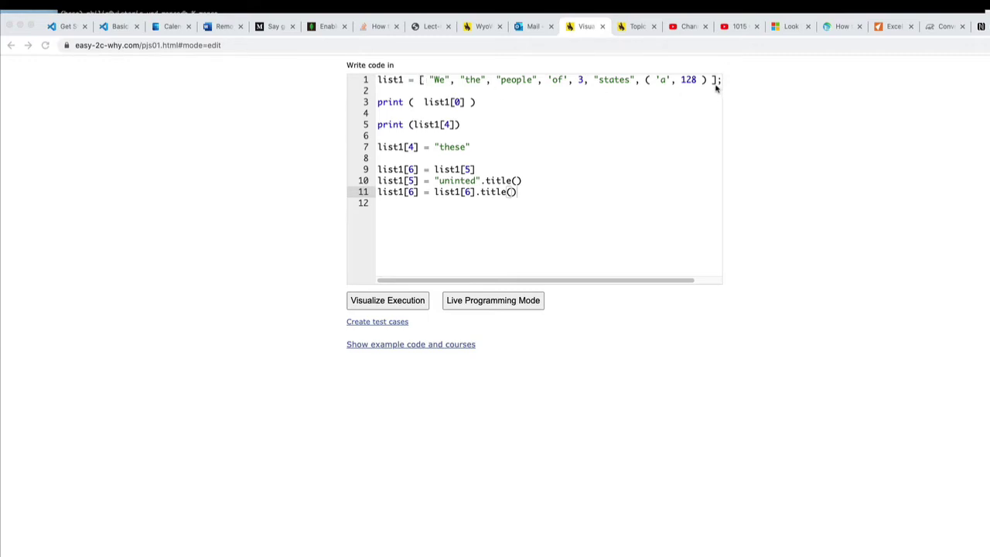
pyautogui.moveTo(702, 81)
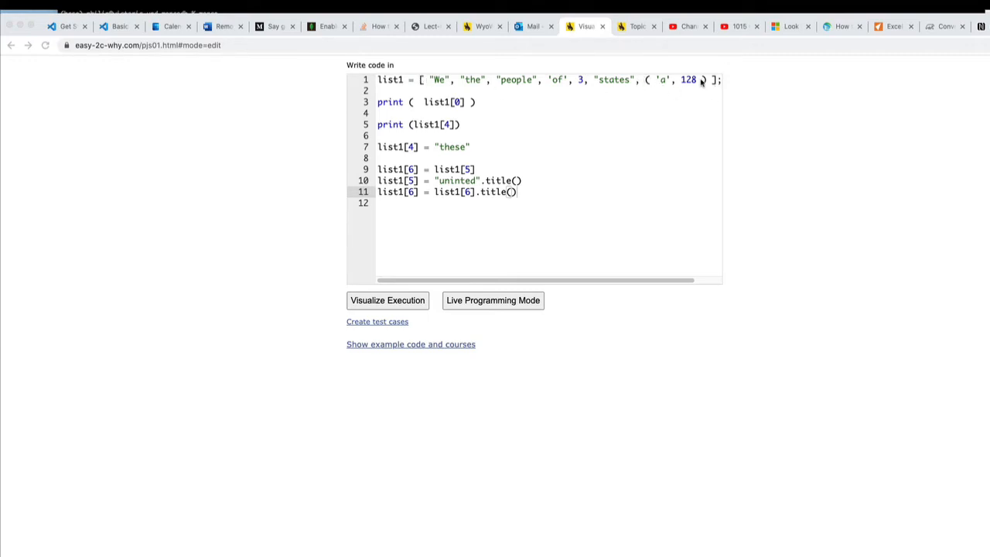
pyautogui.moveTo(704, 87)
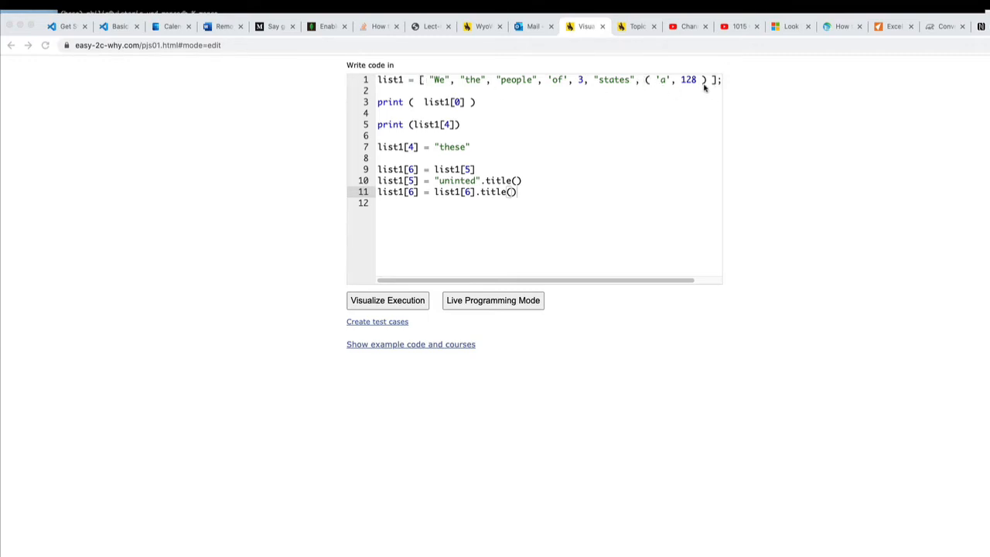
pyautogui.moveTo(454, 152)
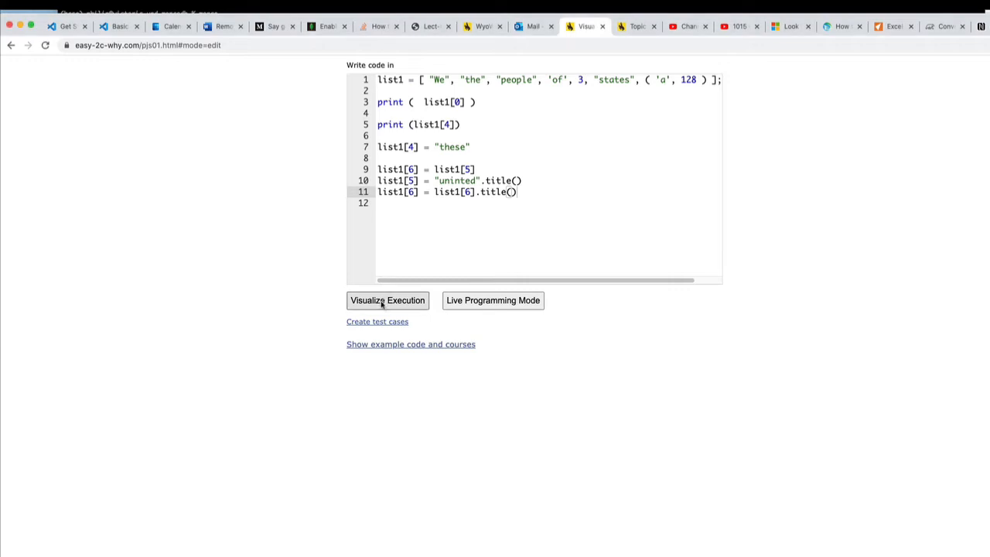
# Start the visualization, build list1 and run print(list1[0]) to output "We" at step 3 of 7.
pyautogui.click(387, 300)
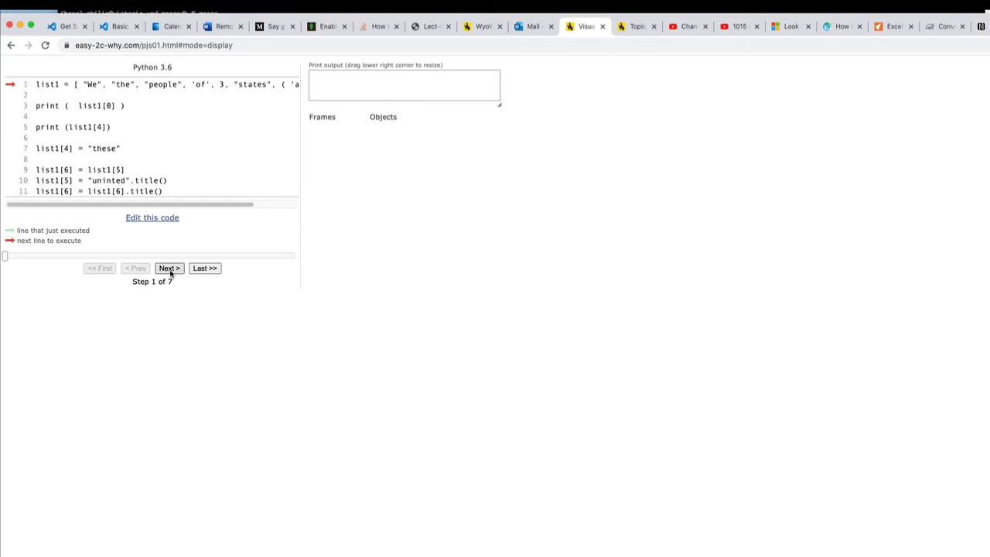
pyautogui.click(169, 267)
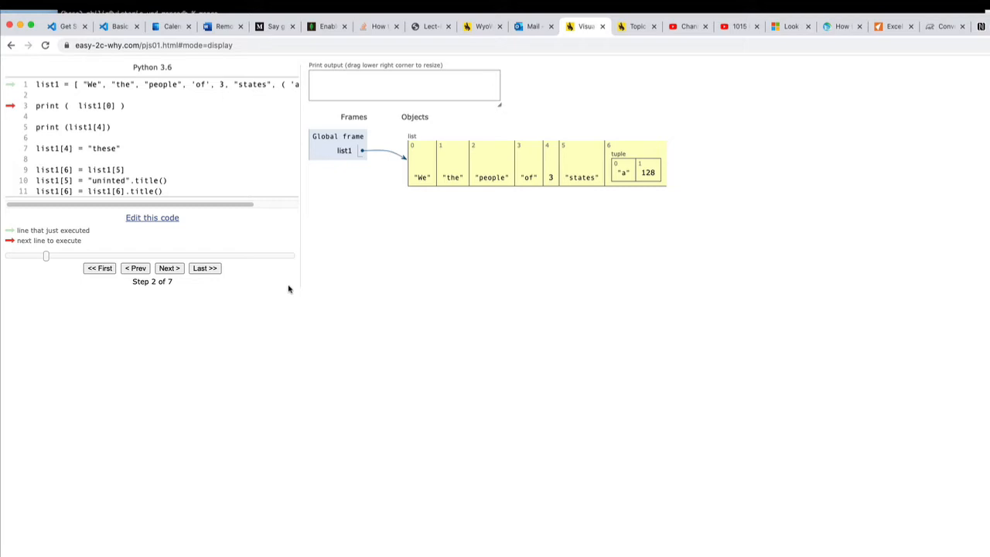
pyautogui.moveTo(402, 185)
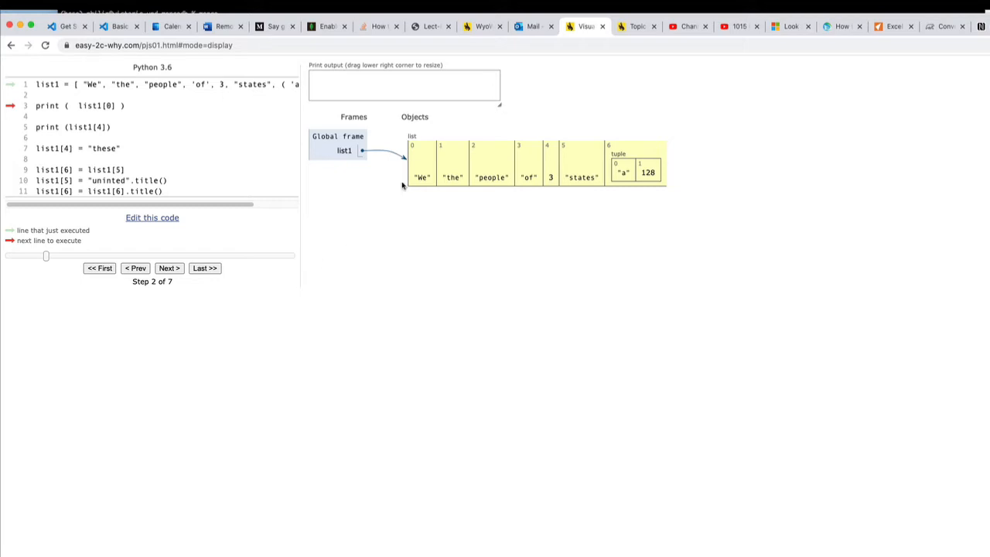
pyautogui.moveTo(411, 145)
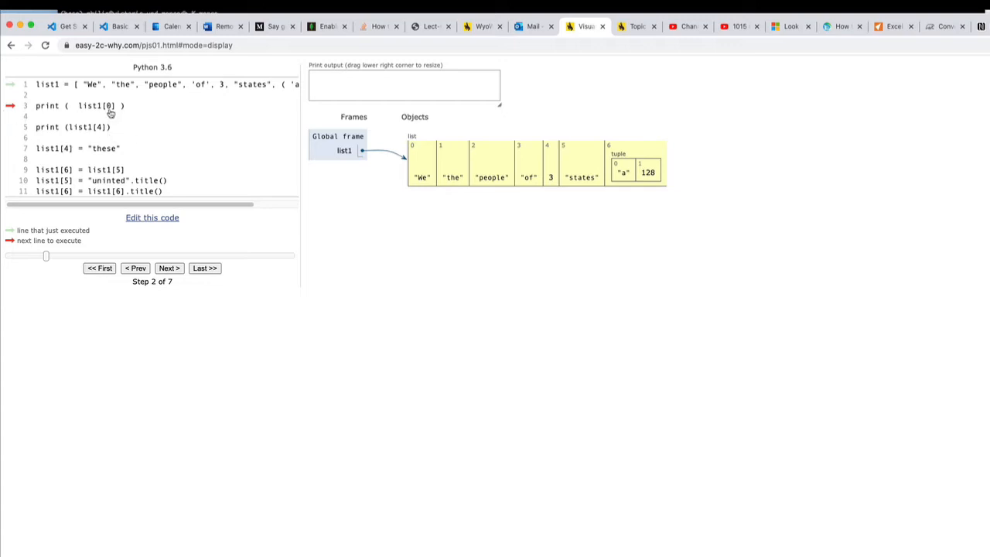
pyautogui.moveTo(417, 184)
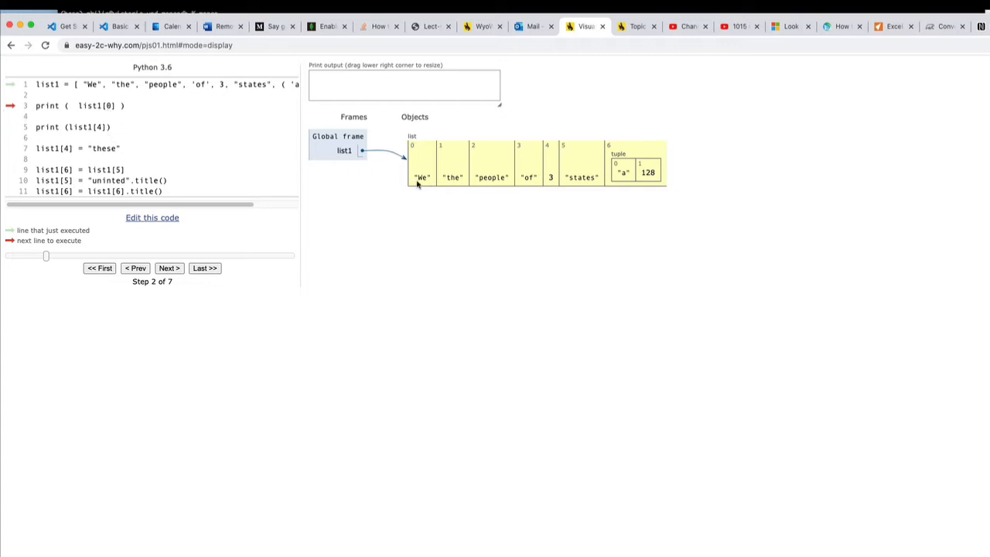
pyautogui.moveTo(418, 173)
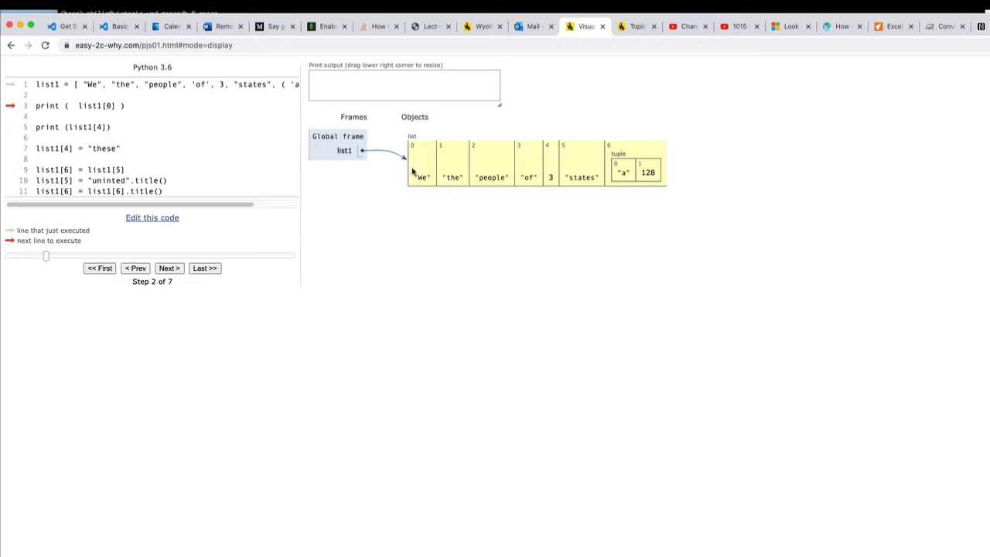
pyautogui.moveTo(664, 167)
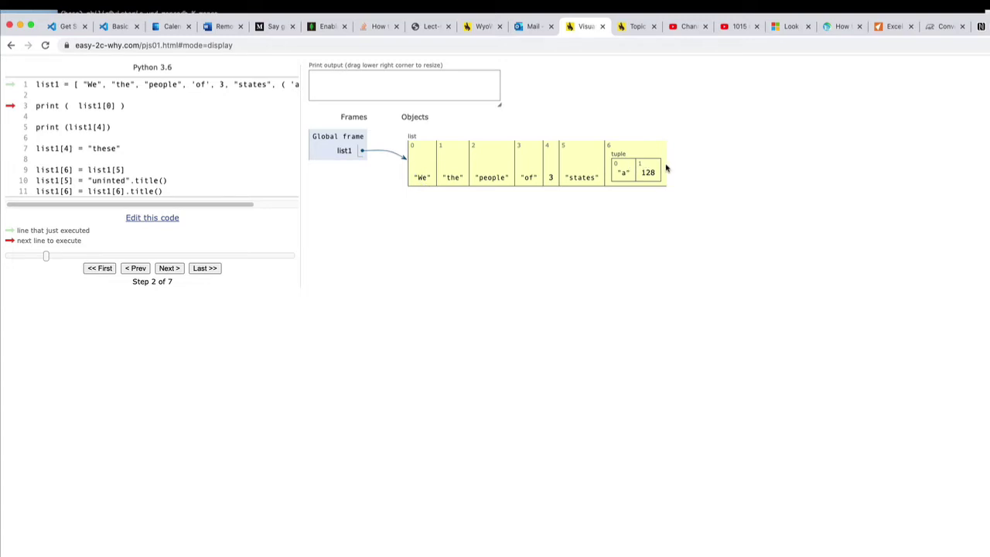
pyautogui.click(168, 268)
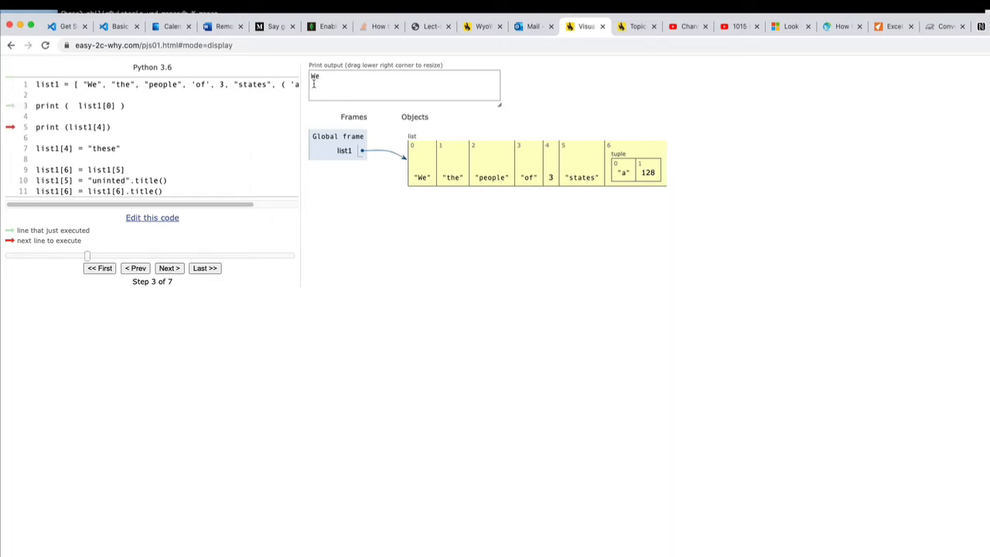
# Step to 4 of 7 so print(list1[4]) outputs 3 below "We".
pyautogui.click(169, 267)
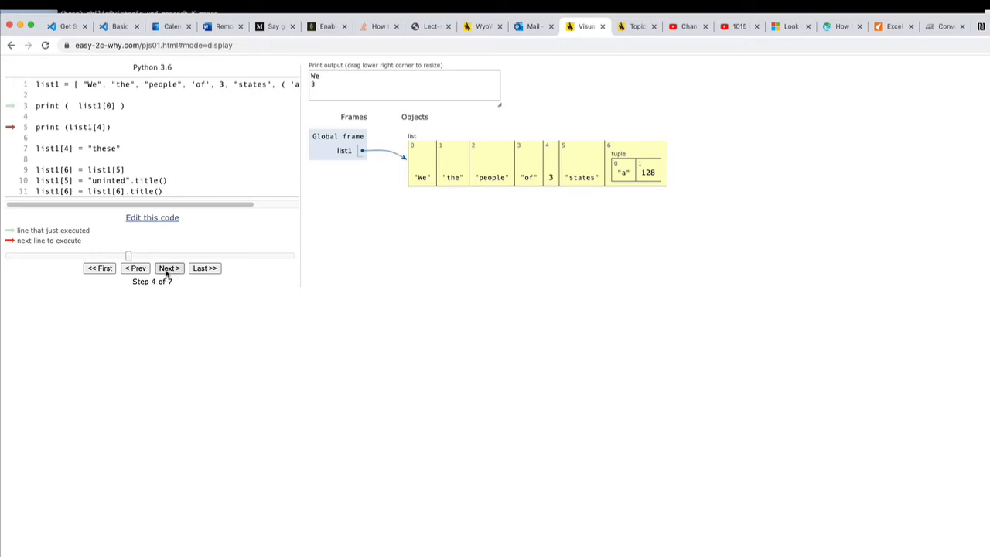
pyautogui.click(169, 267)
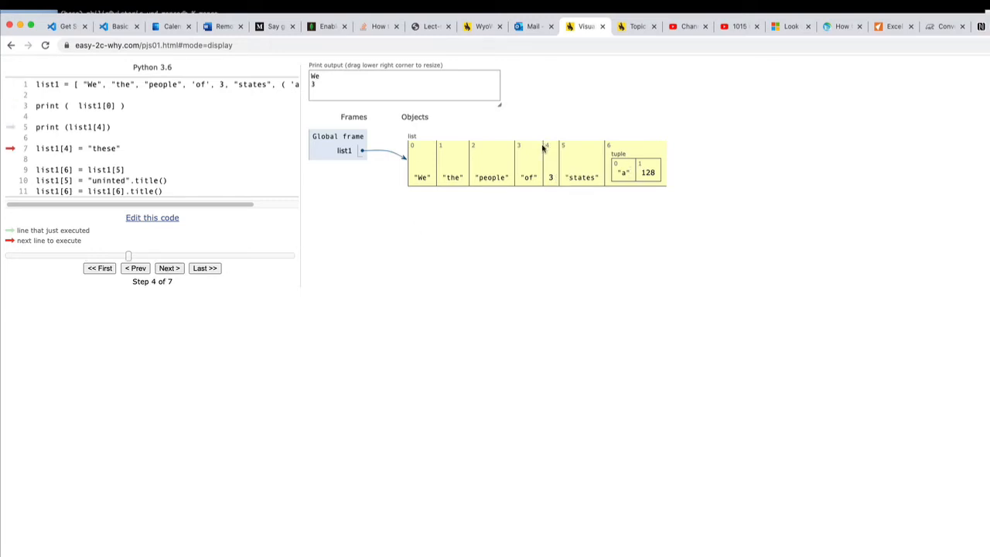
pyautogui.moveTo(430, 225)
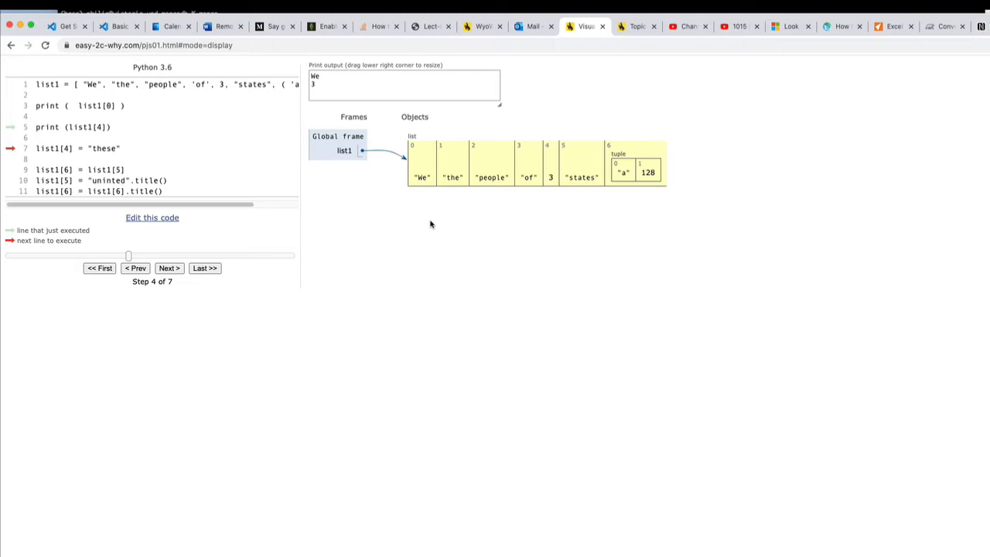
pyautogui.moveTo(781, 158)
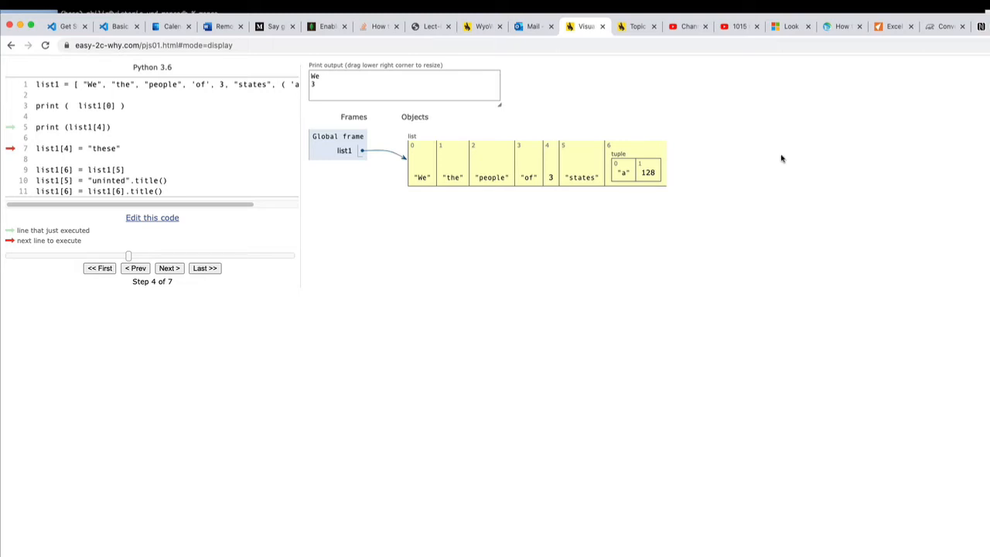
pyautogui.moveTo(631, 167)
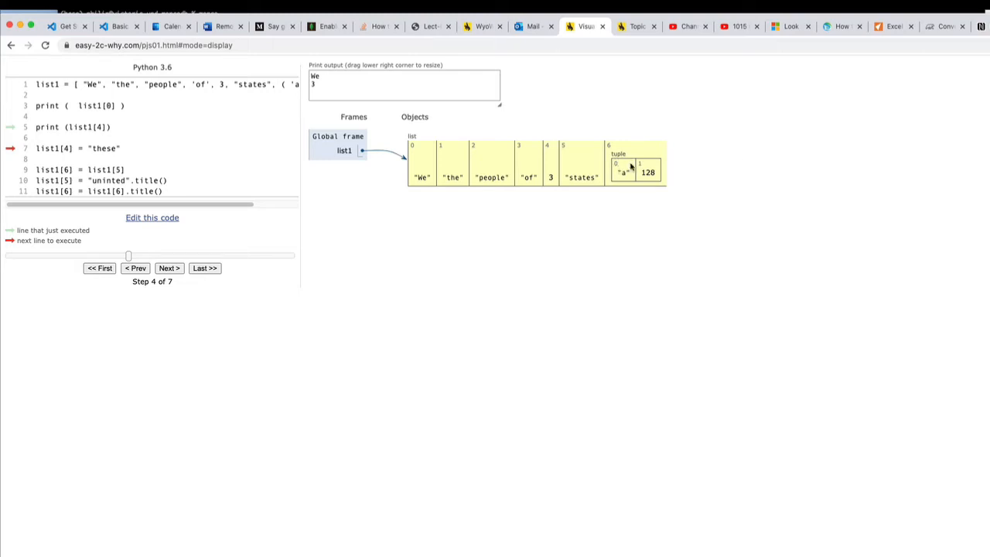
pyautogui.moveTo(476, 207)
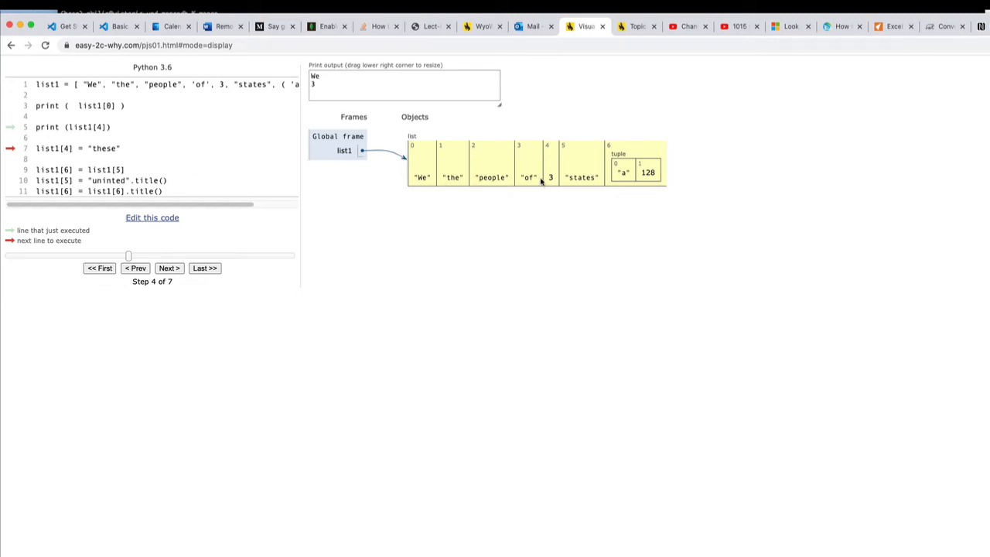
pyautogui.moveTo(554, 181)
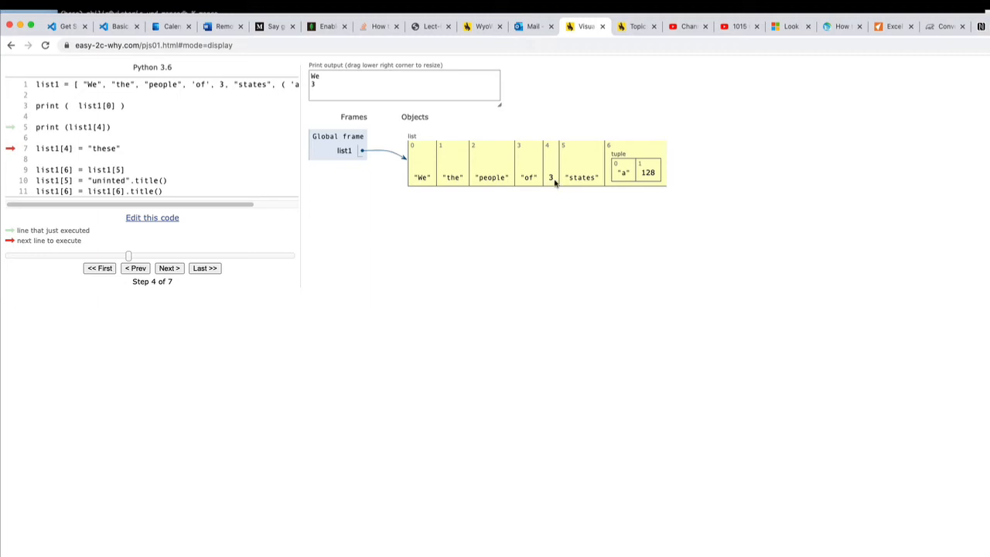
pyautogui.moveTo(134, 251)
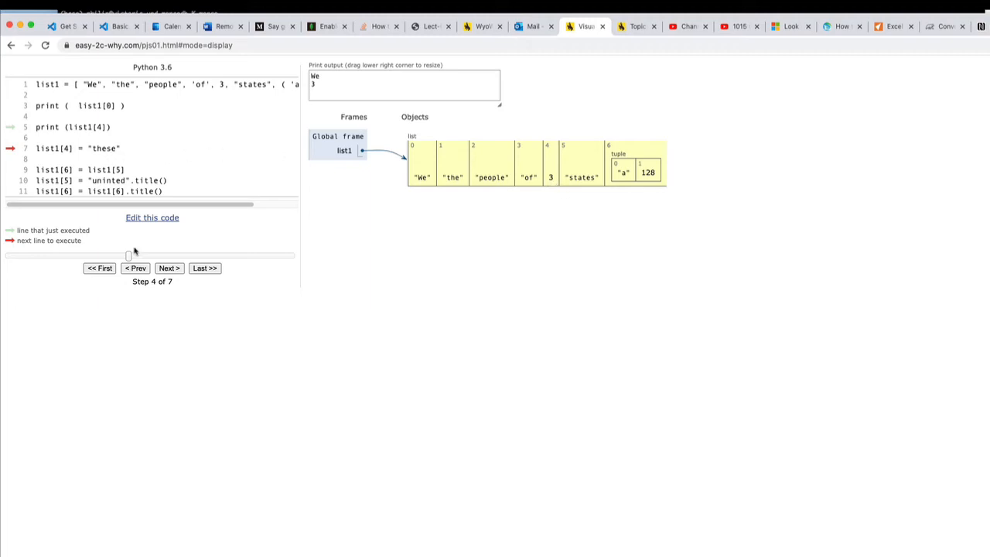
# Execute list1[4] = "these", replacing 3 in the list at step 5 of 7.
pyautogui.click(169, 267)
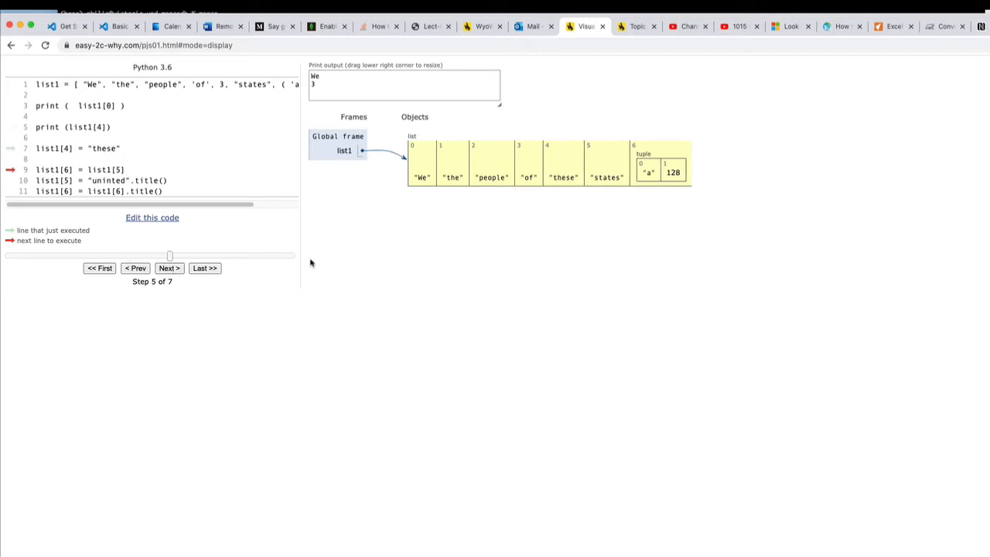
pyautogui.moveTo(562, 161)
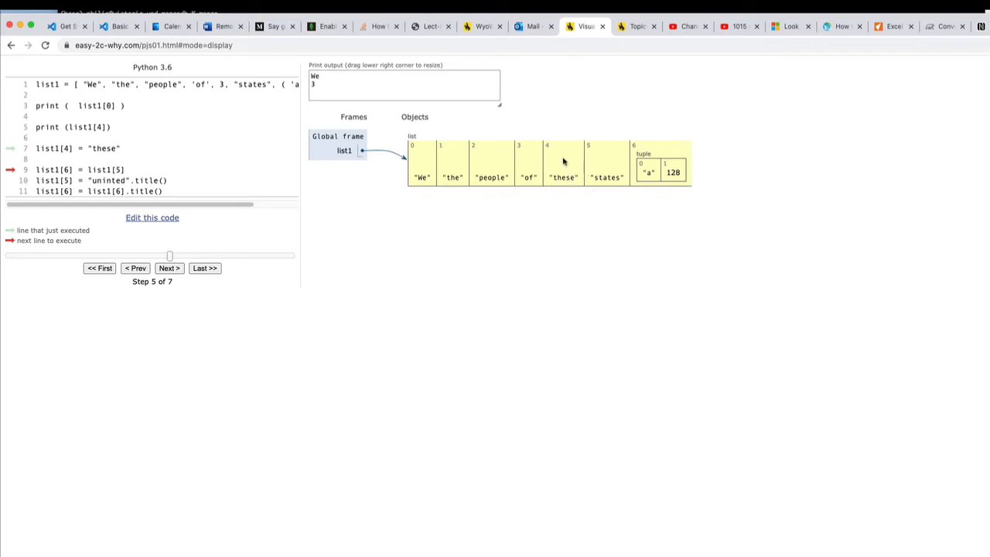
pyautogui.moveTo(571, 184)
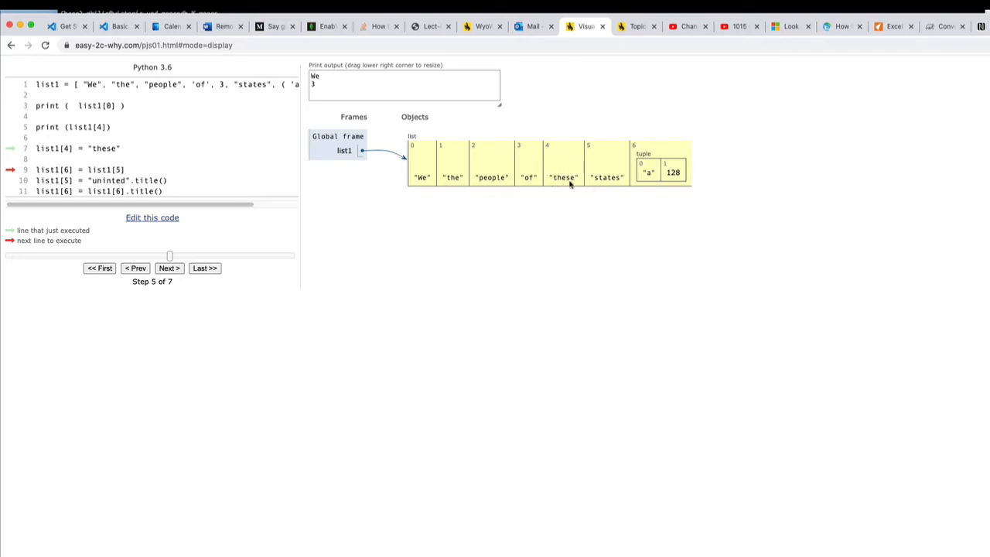
pyautogui.moveTo(525, 220)
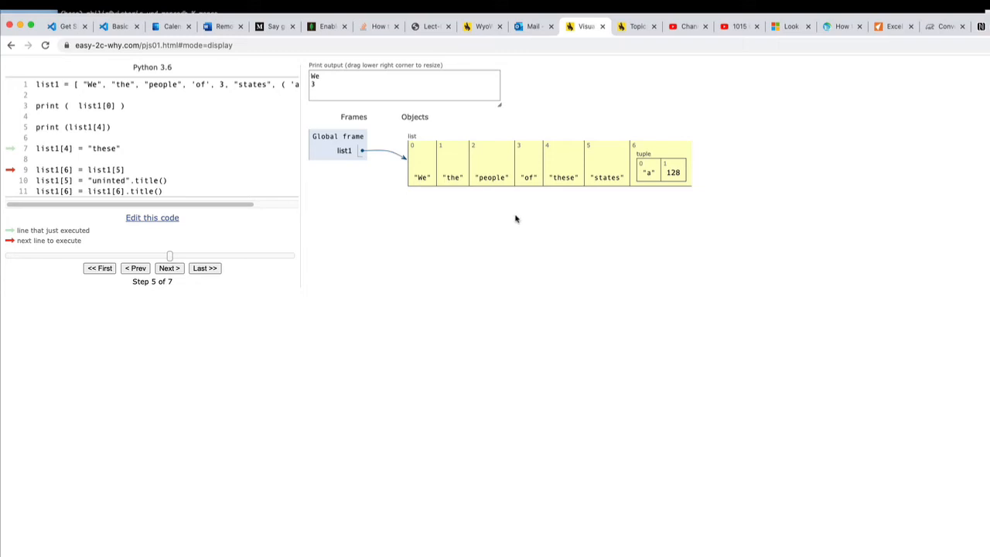
pyautogui.moveTo(603, 178)
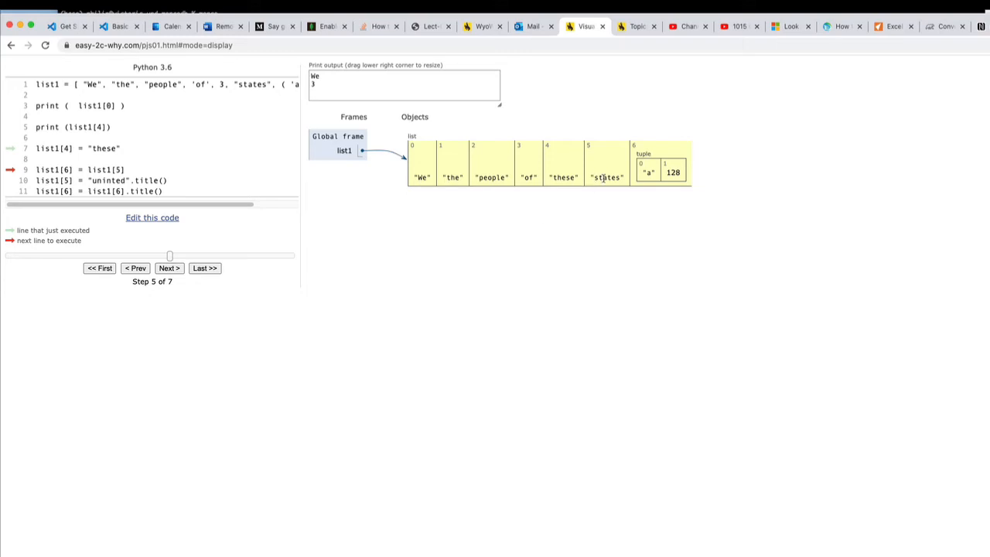
pyautogui.moveTo(671, 173)
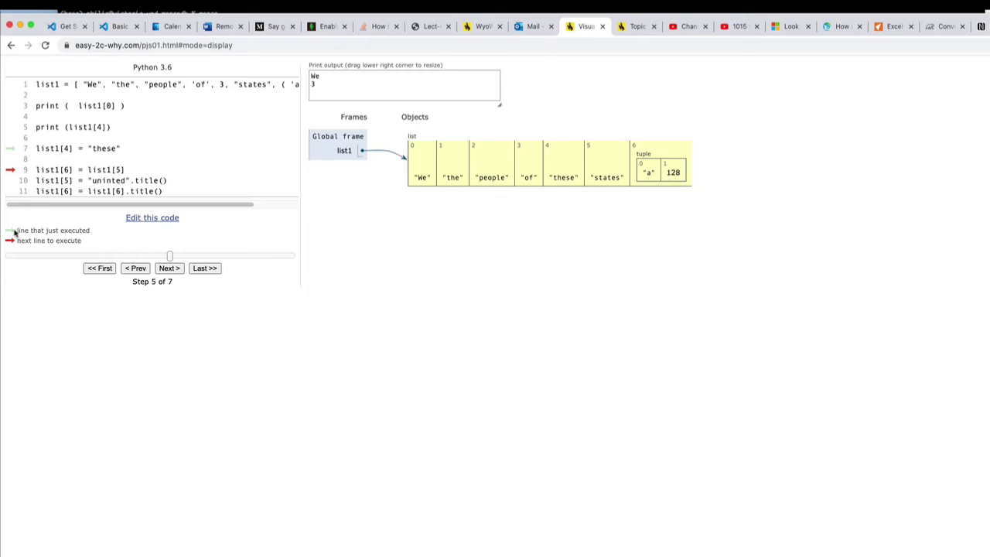
pyautogui.moveTo(39, 173)
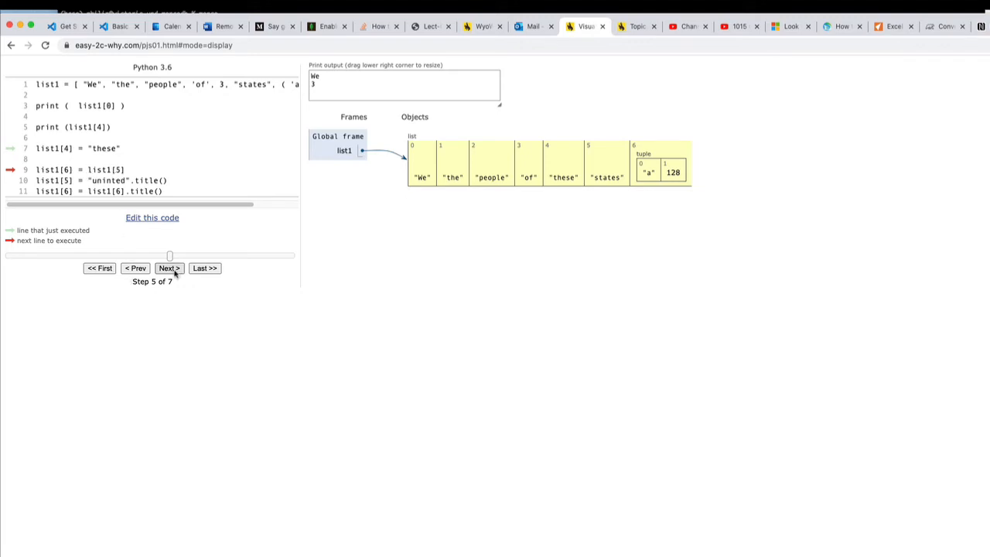
# Run list1[6] = list1[5] and list1[5] = "uninted".title(), reaching step 7 of 7.
pyautogui.click(168, 267)
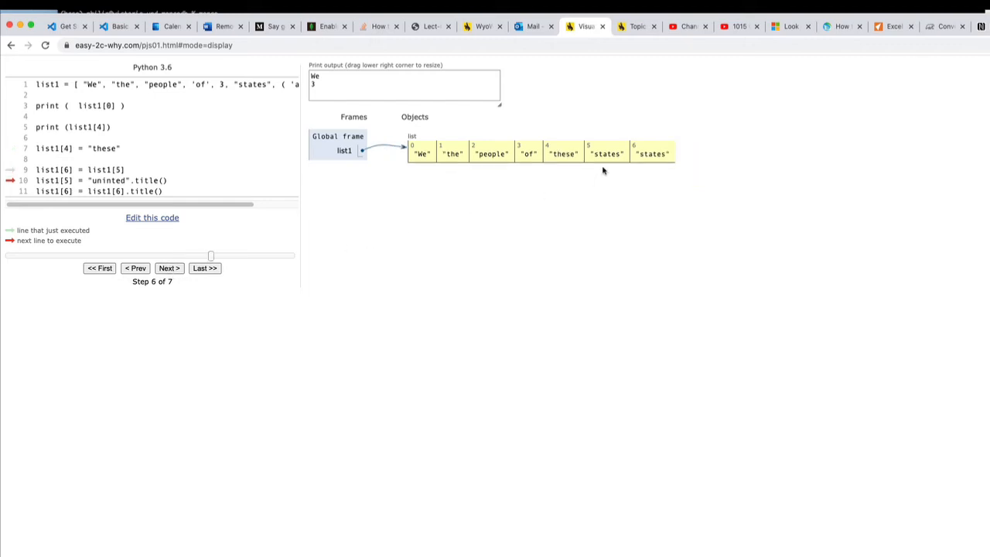
pyautogui.moveTo(671, 169)
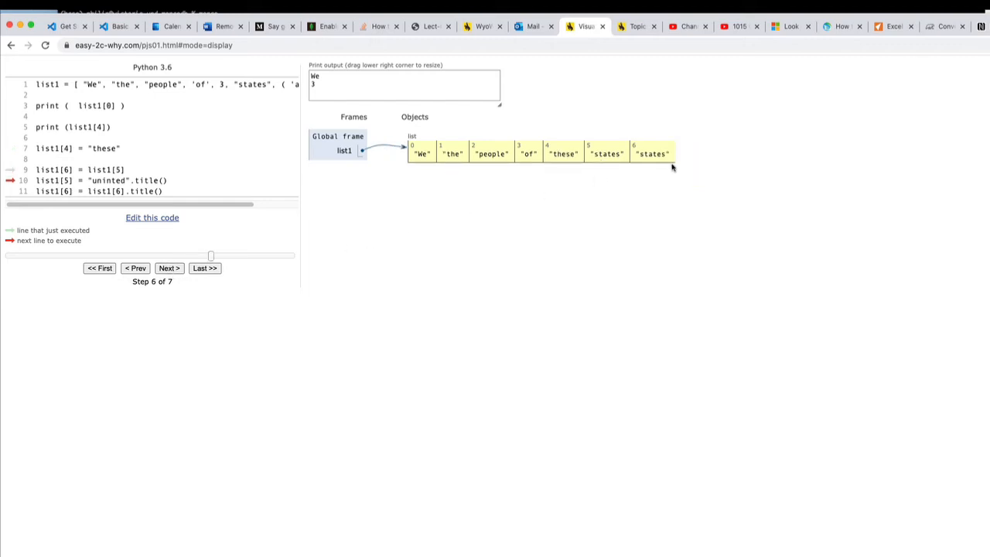
pyautogui.moveTo(666, 163)
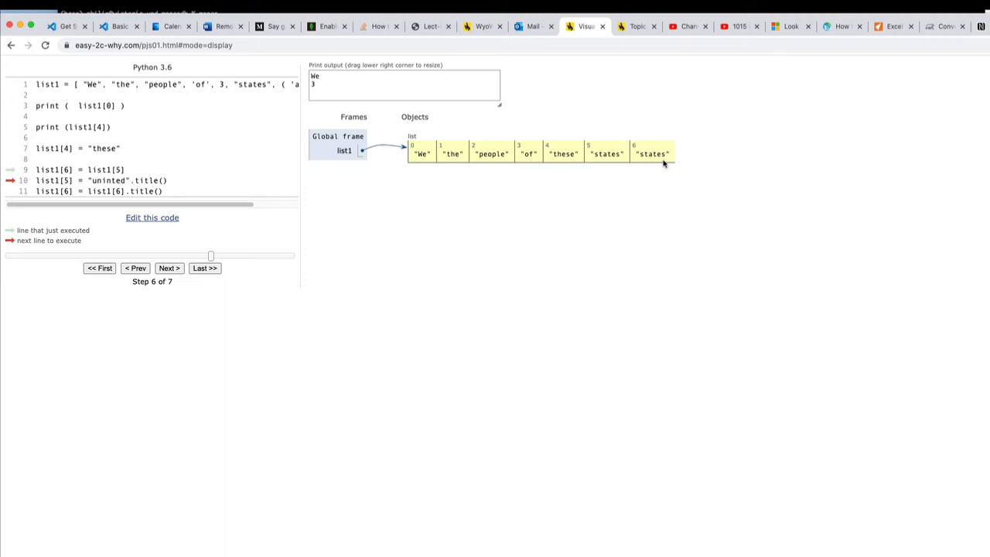
pyautogui.moveTo(169, 268)
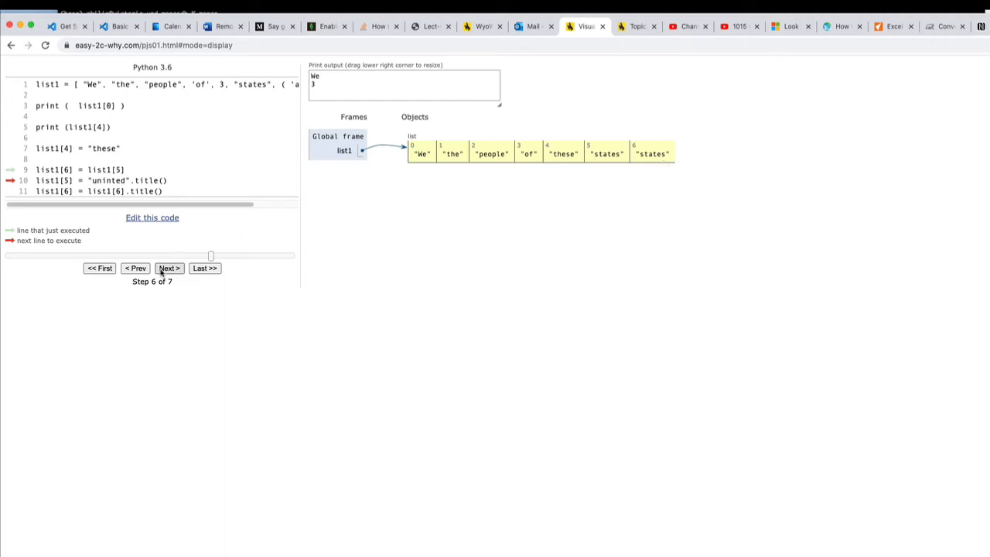
pyautogui.moveTo(164, 272)
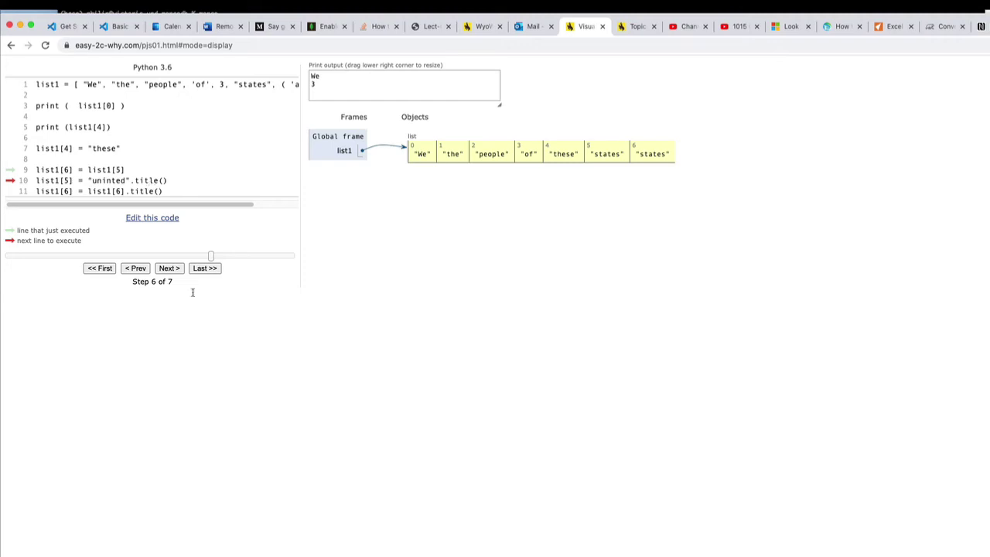
pyautogui.click(169, 268)
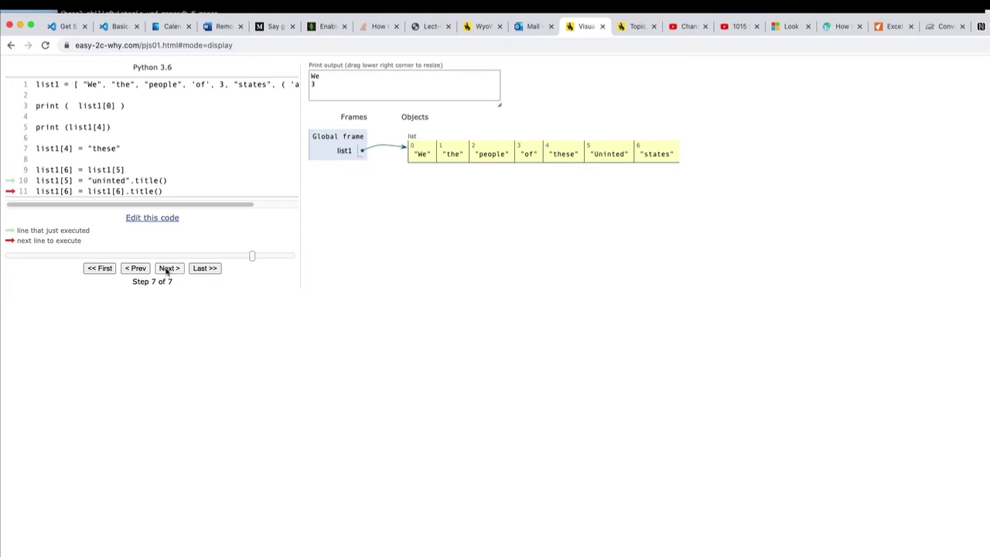
# Execute list1[6] = list1[6].title() so the last item reads "States" and the run shows Done.
pyautogui.click(168, 267)
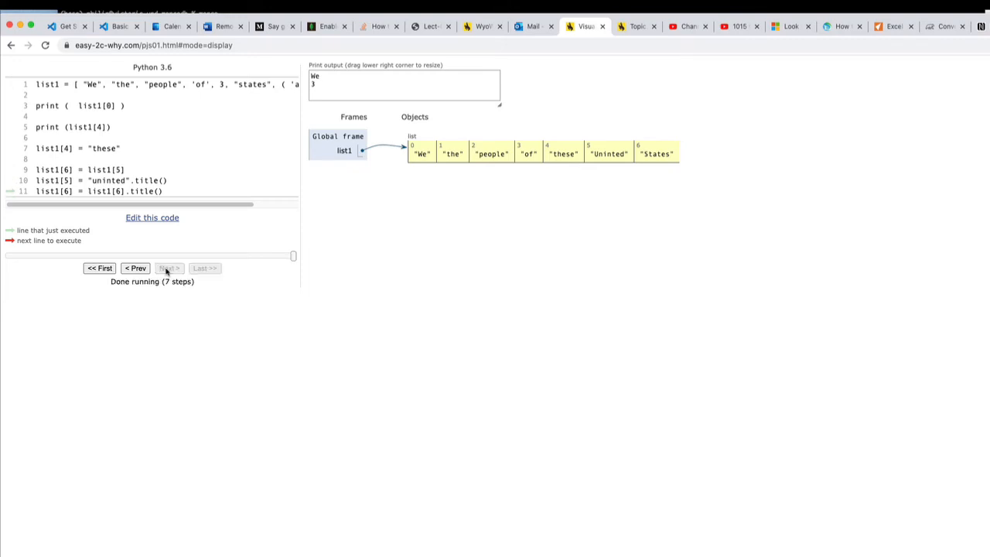
pyautogui.click(168, 268)
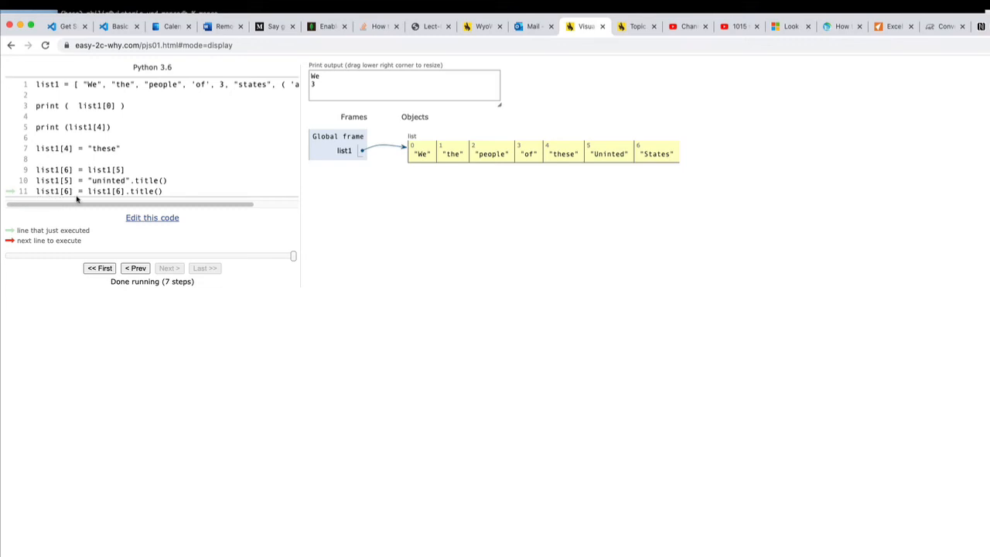
pyautogui.moveTo(143, 194)
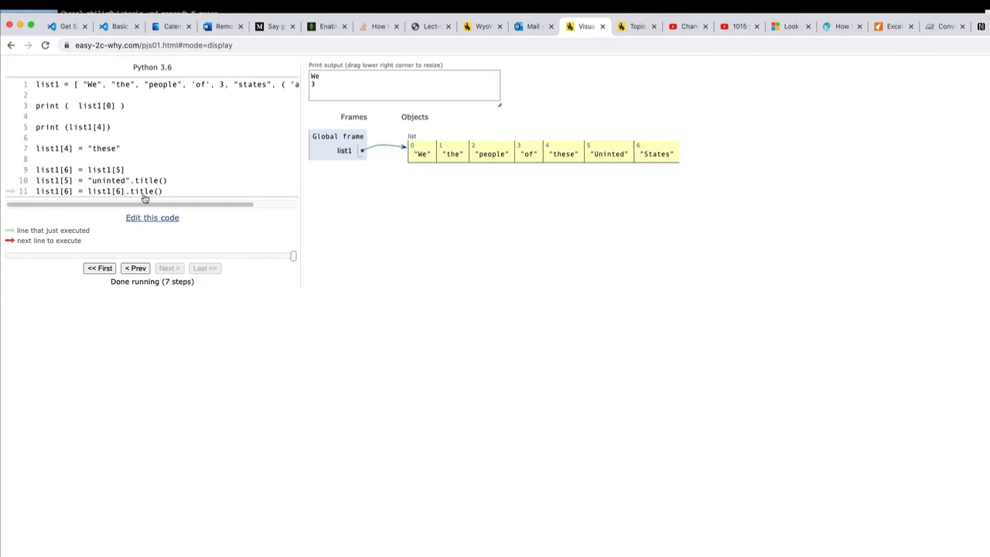
pyautogui.moveTo(105, 191)
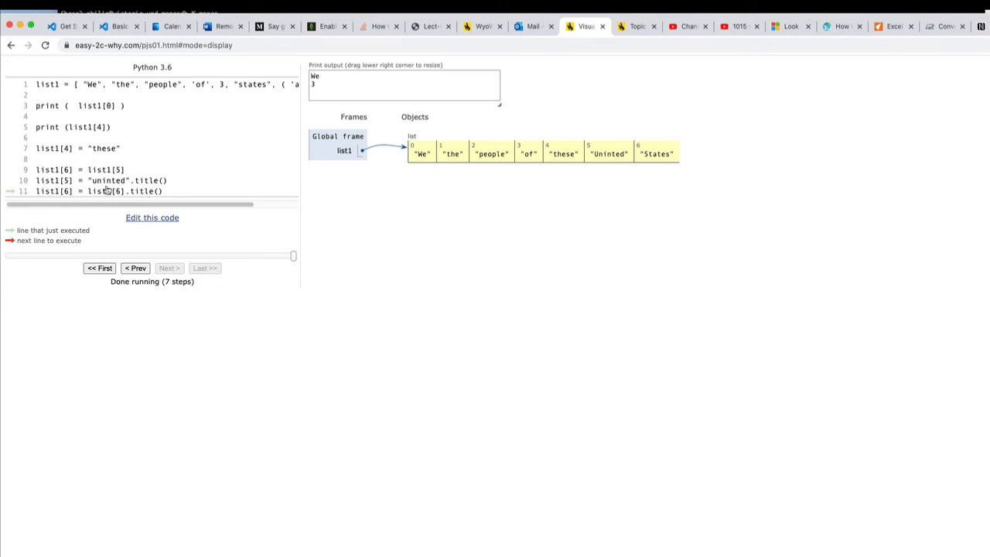
pyautogui.moveTo(124, 195)
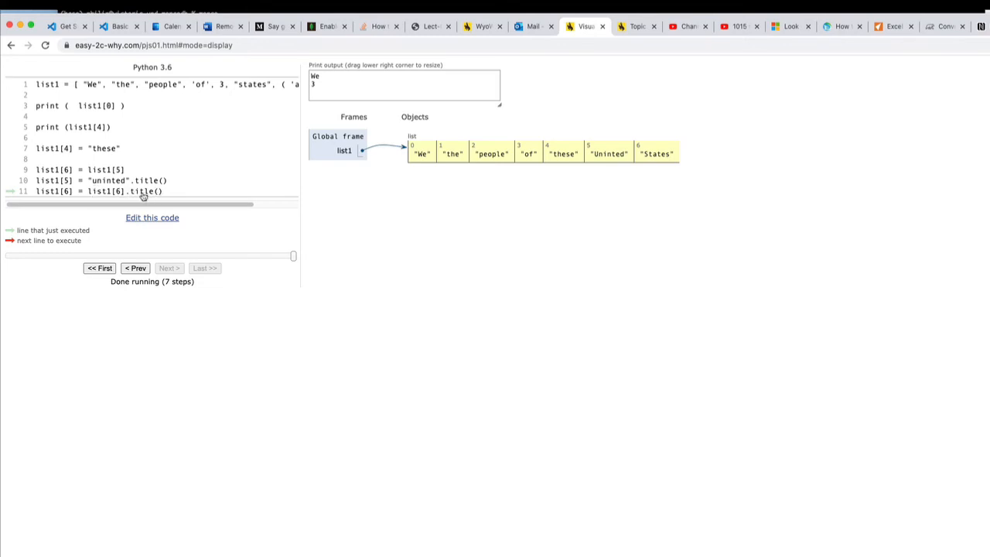
pyautogui.moveTo(54, 195)
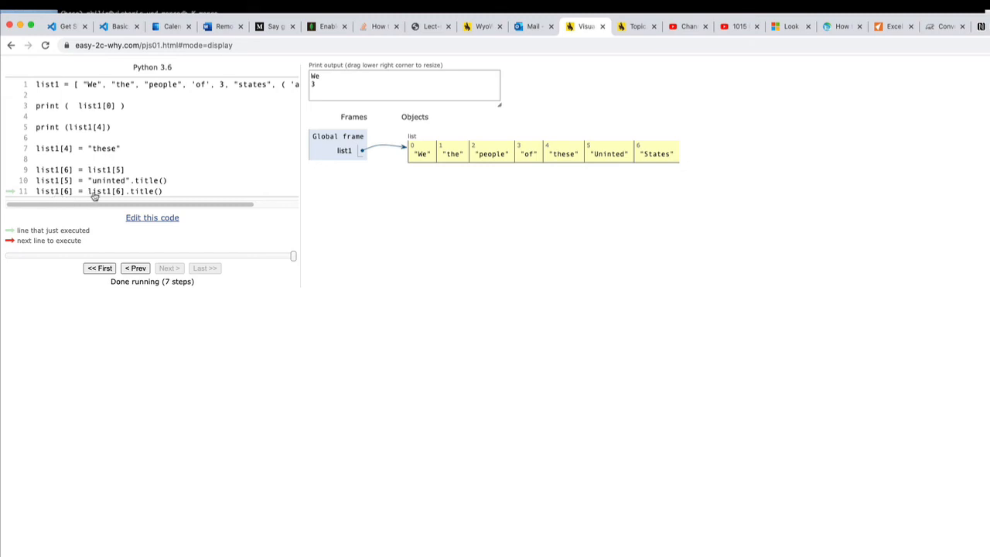
pyautogui.moveTo(467, 170)
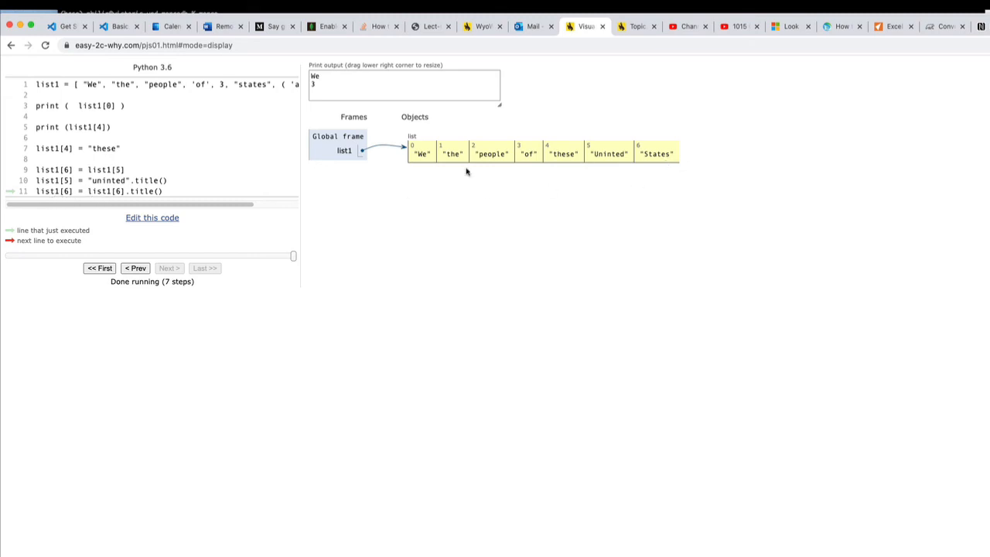
pyautogui.moveTo(421, 176)
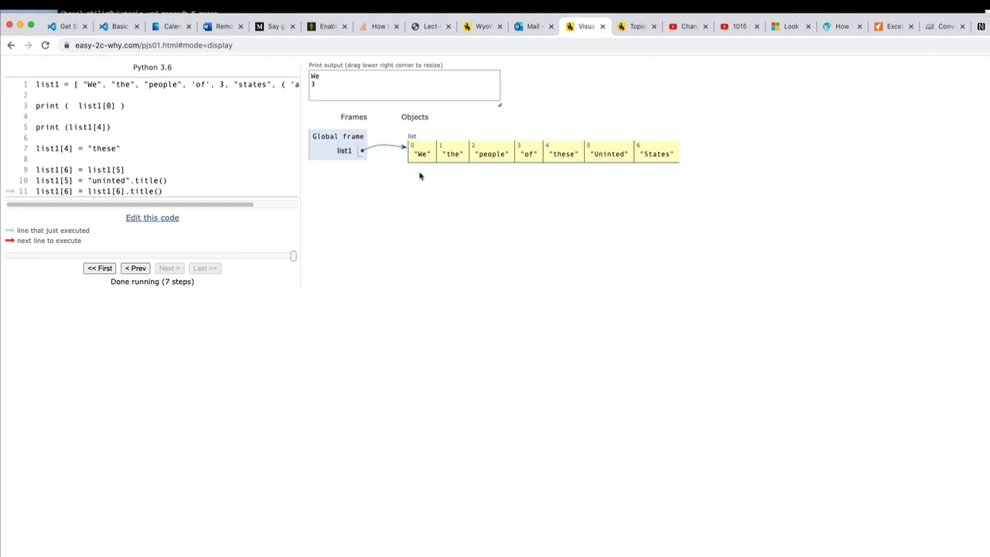
pyautogui.moveTo(643, 182)
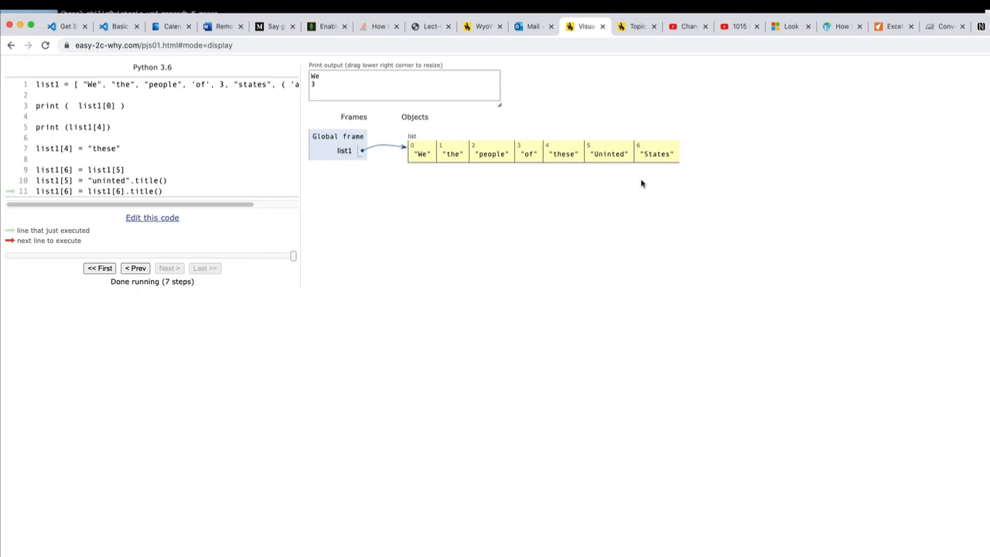
pyautogui.moveTo(380, 269)
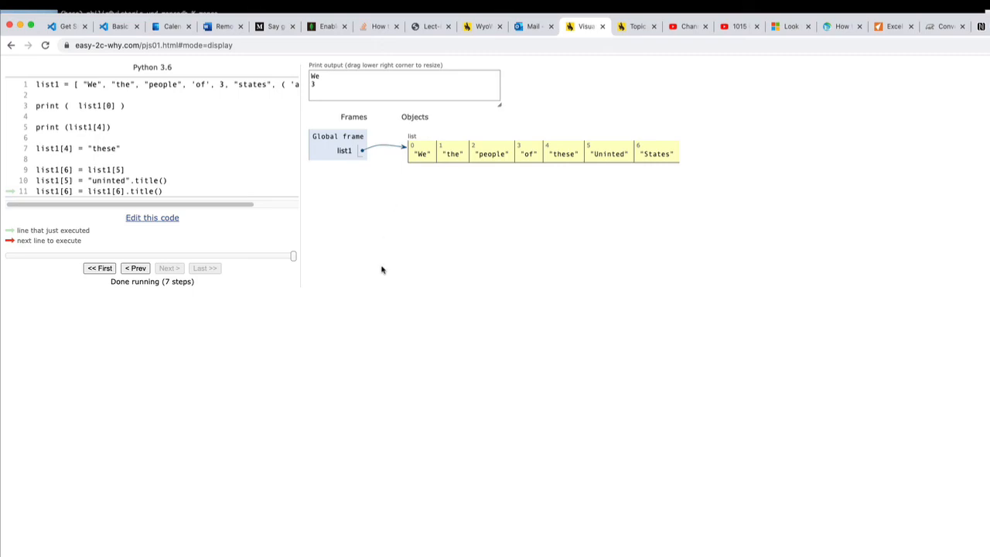